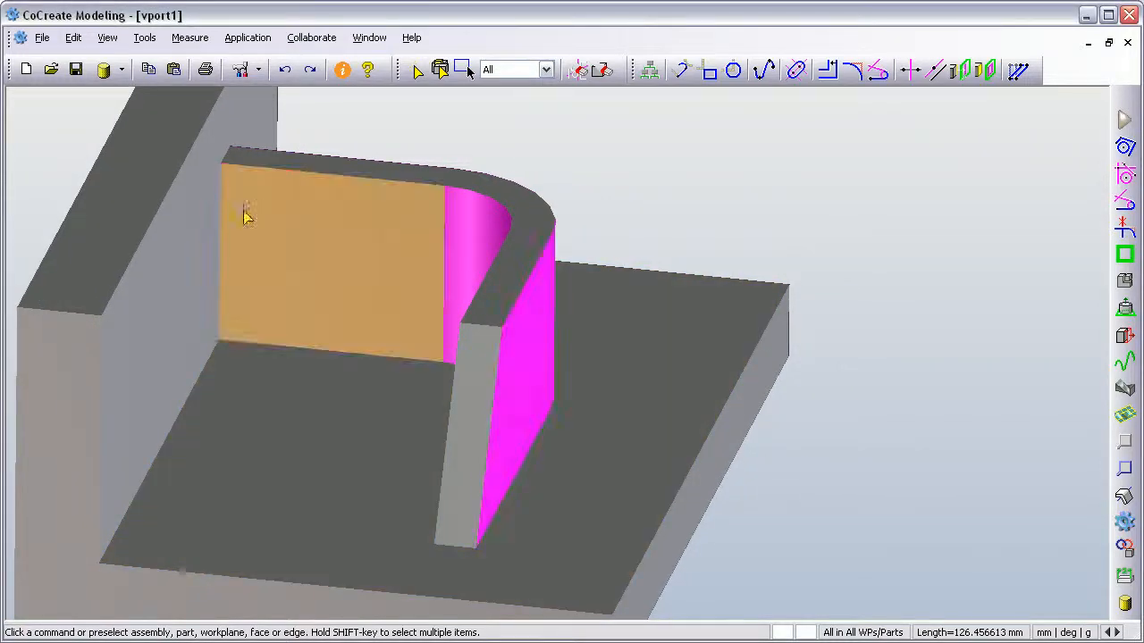
- Chain-select the wall's top edge and apply a constant radius 10 blend
click(331, 259)
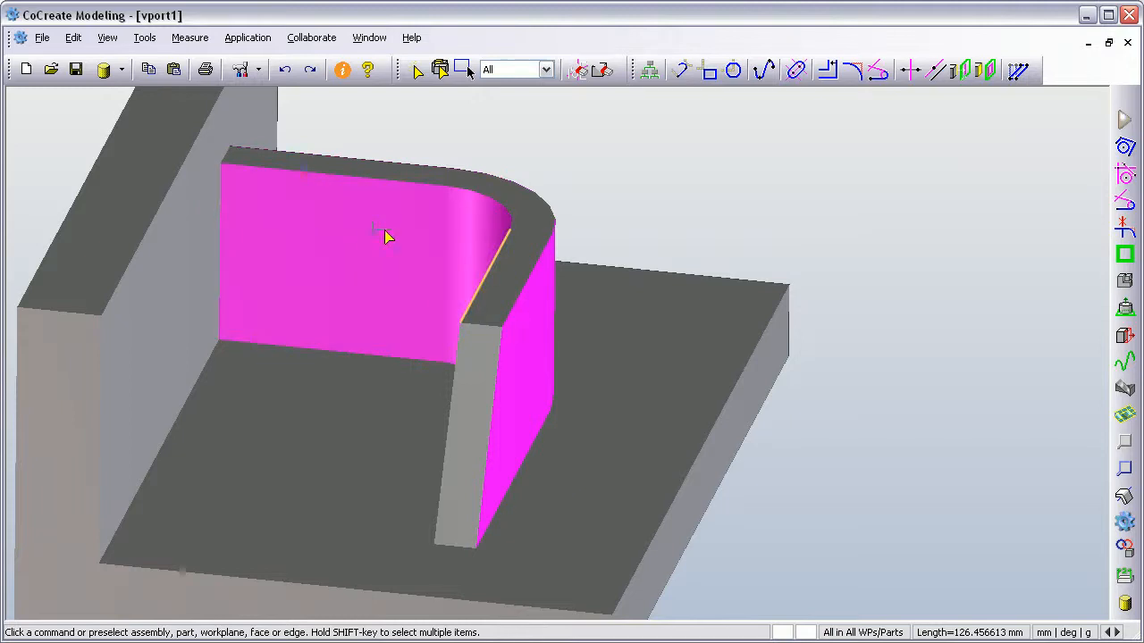
click(522, 402)
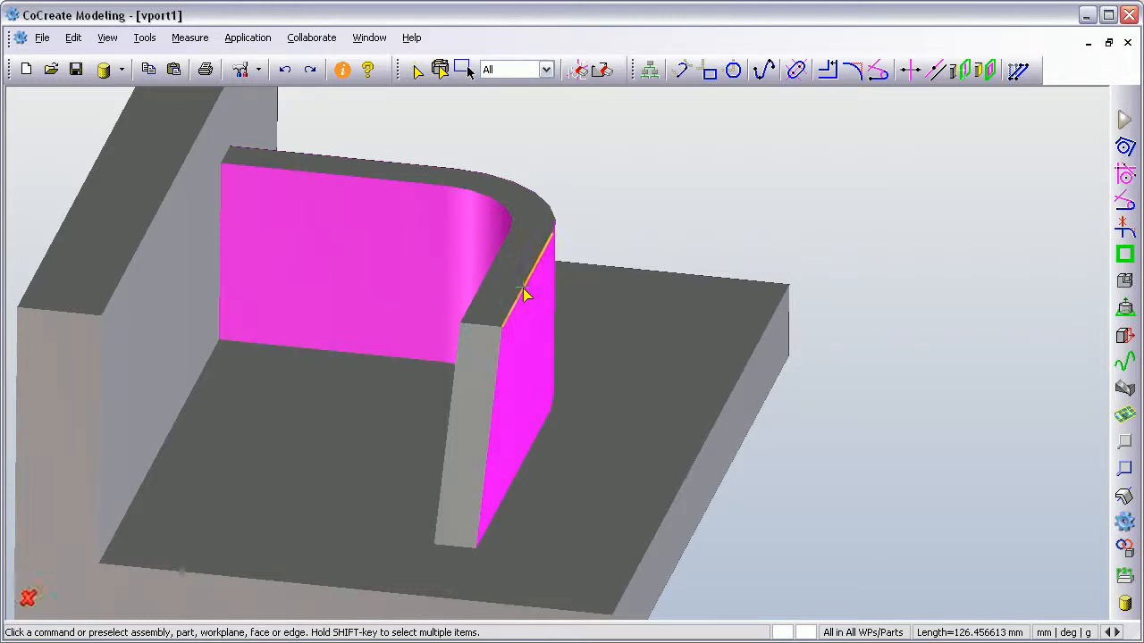
click(524, 295)
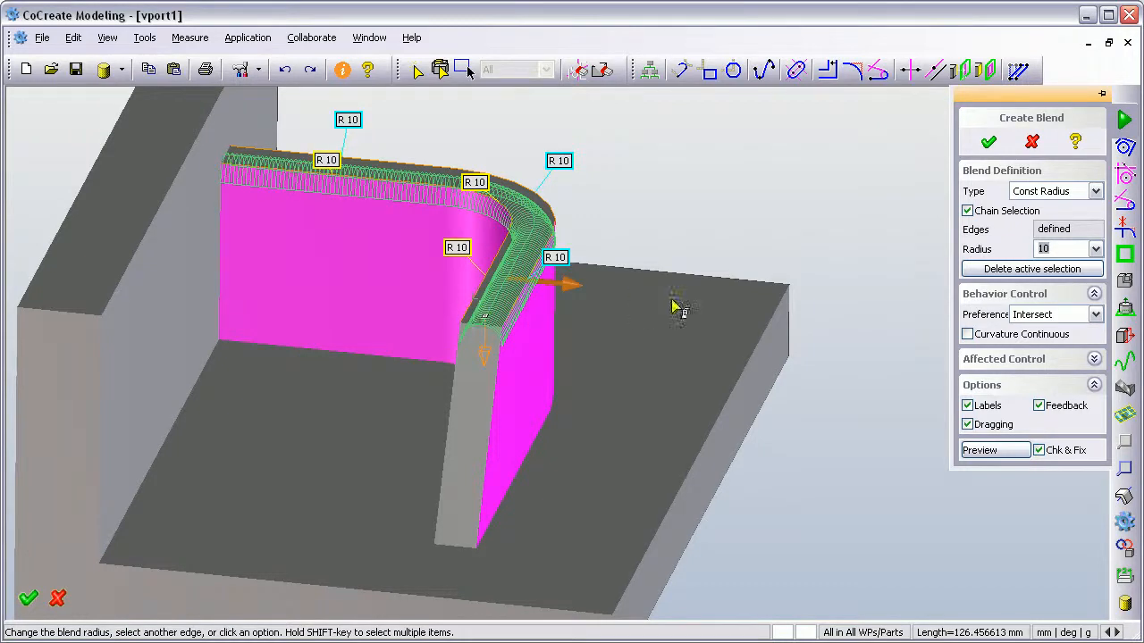
click(989, 141)
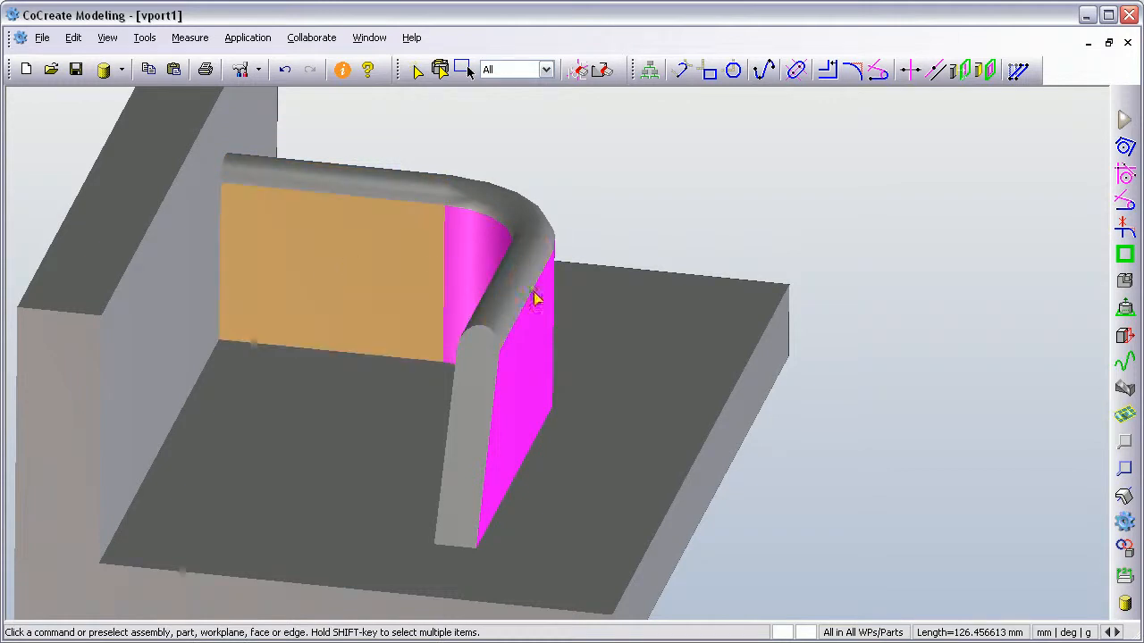
click(331, 268)
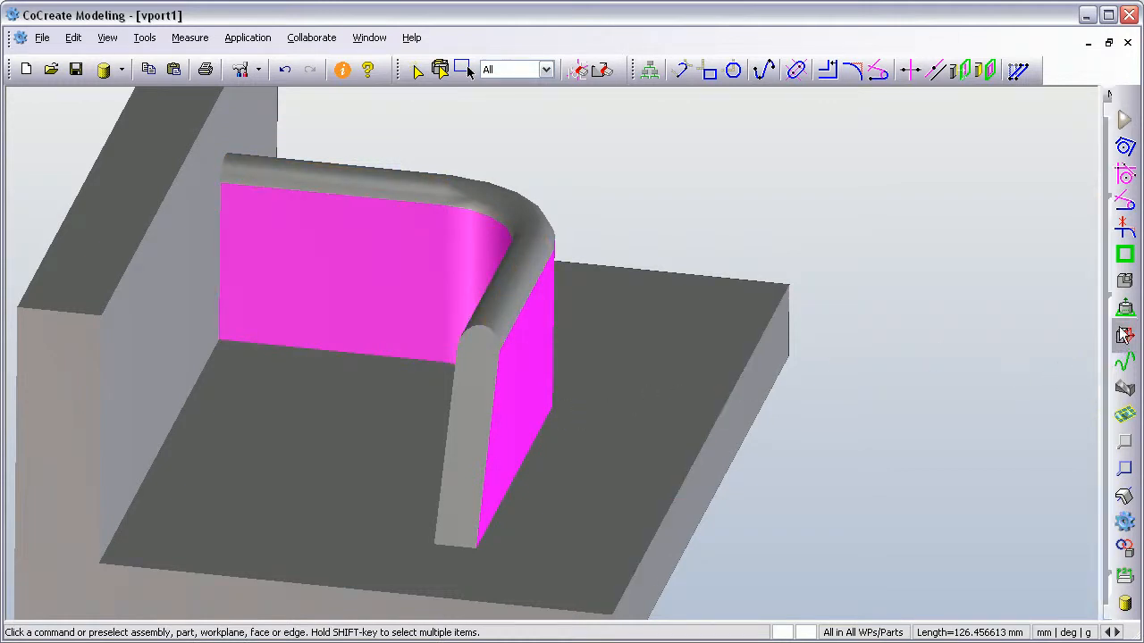
- Launch Taper from the Modify 3D panel's Faces & Rec Features group
click(1124, 334)
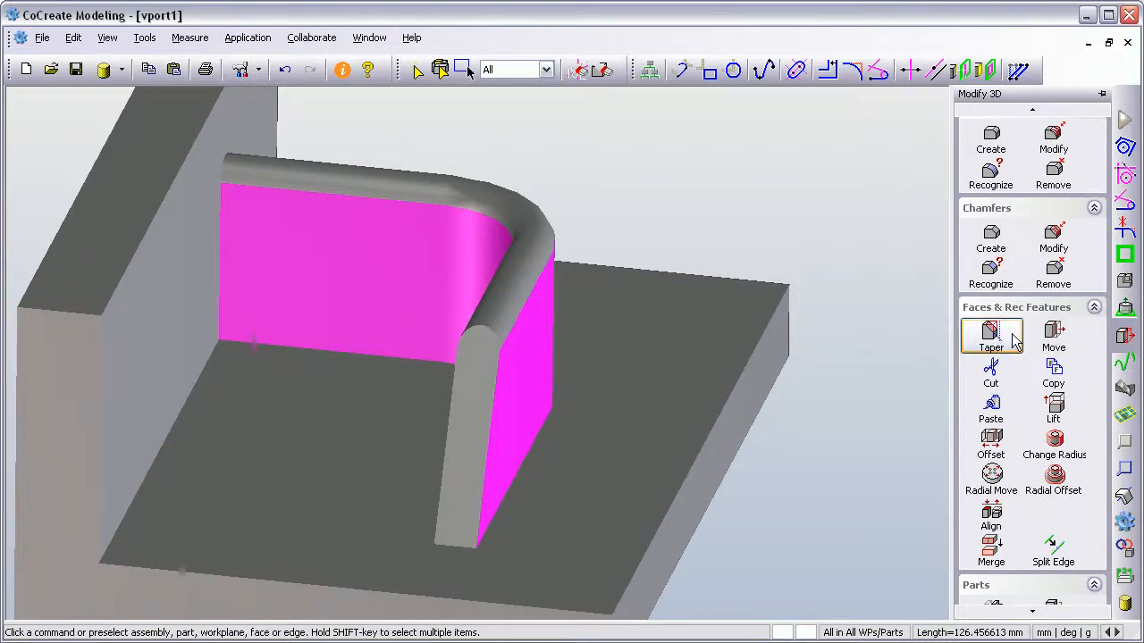
click(989, 337)
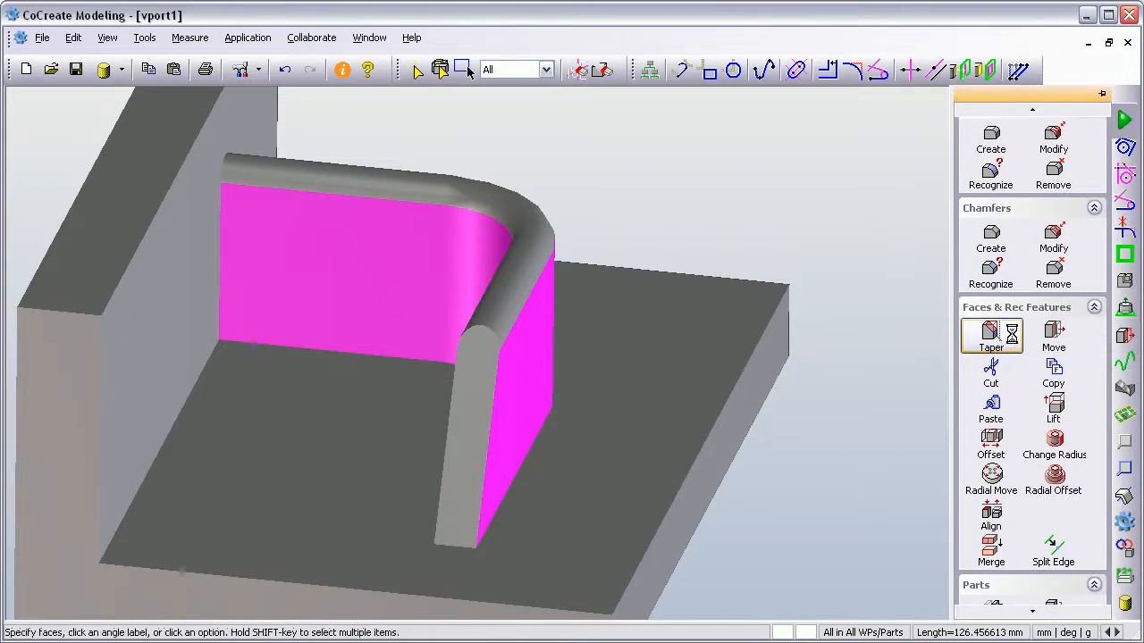
click(990, 335)
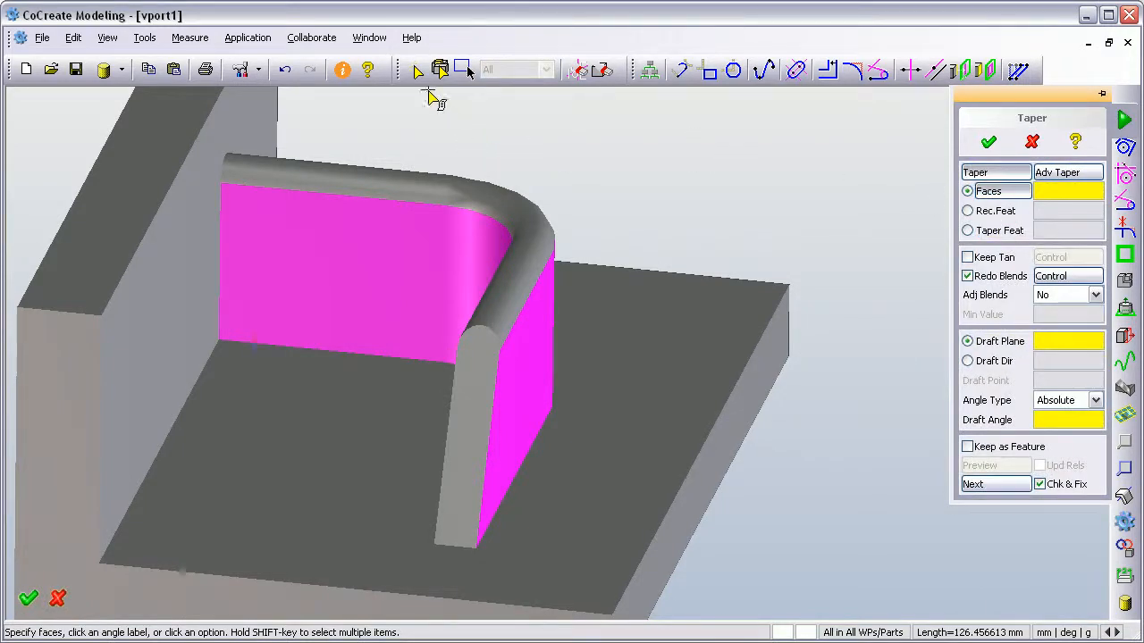
- Pick the magenta wall faces to taper, orbiting around to reach the far ones
click(414, 69)
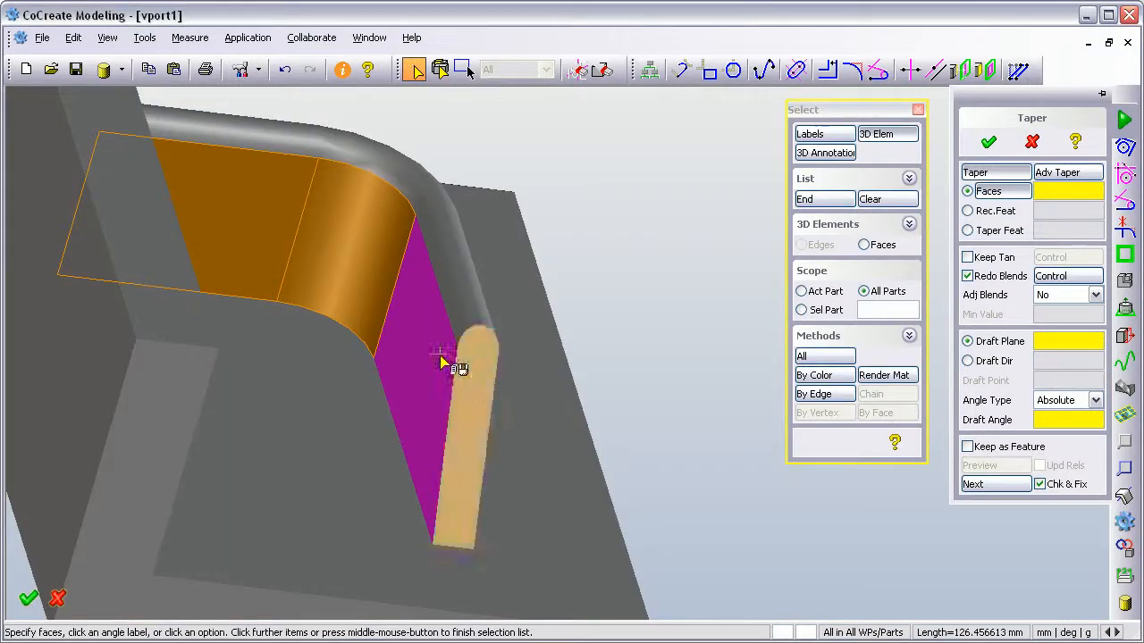
drag(438, 358, 290, 394)
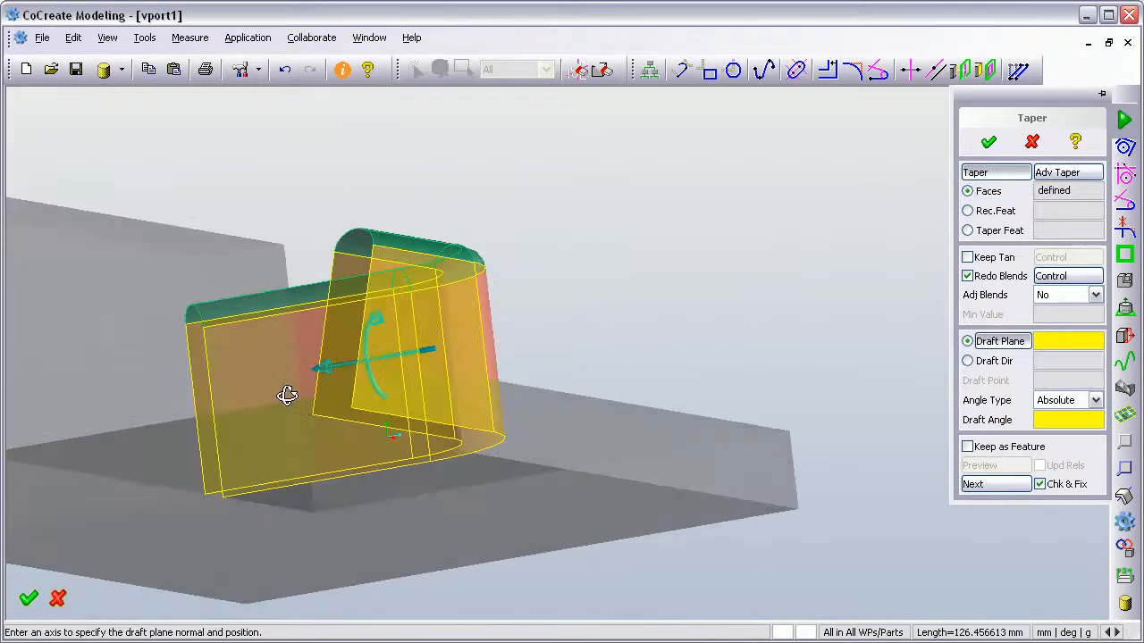
drag(286, 396, 417, 369)
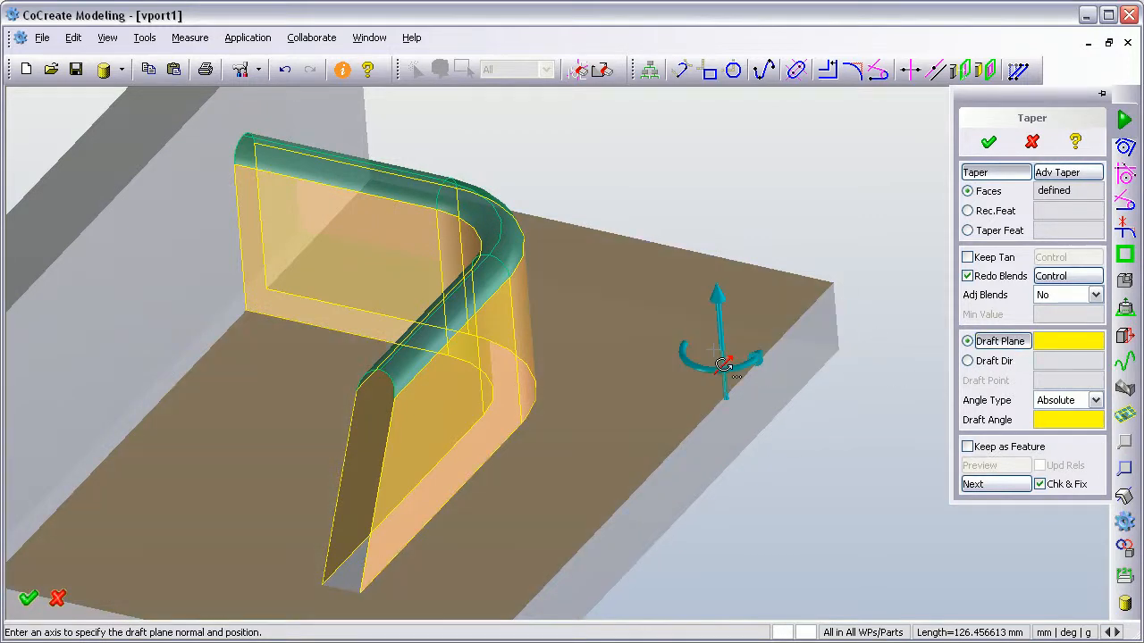
- Use the base plate's top face as draft plane with a 5° draft angle
click(723, 362)
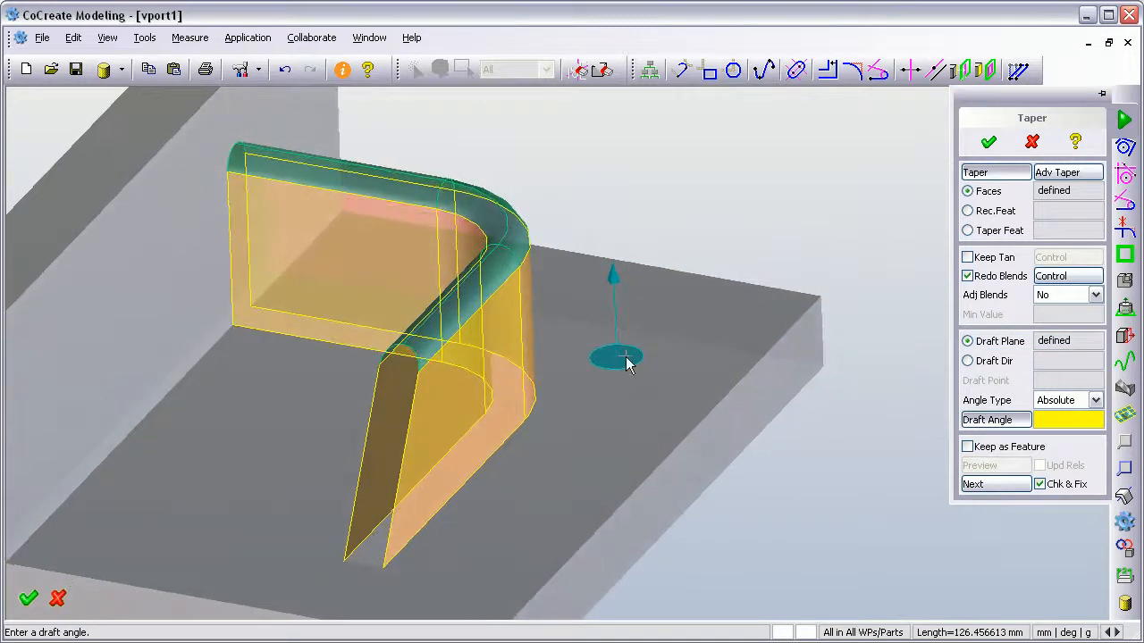
click(1068, 420)
text(5)
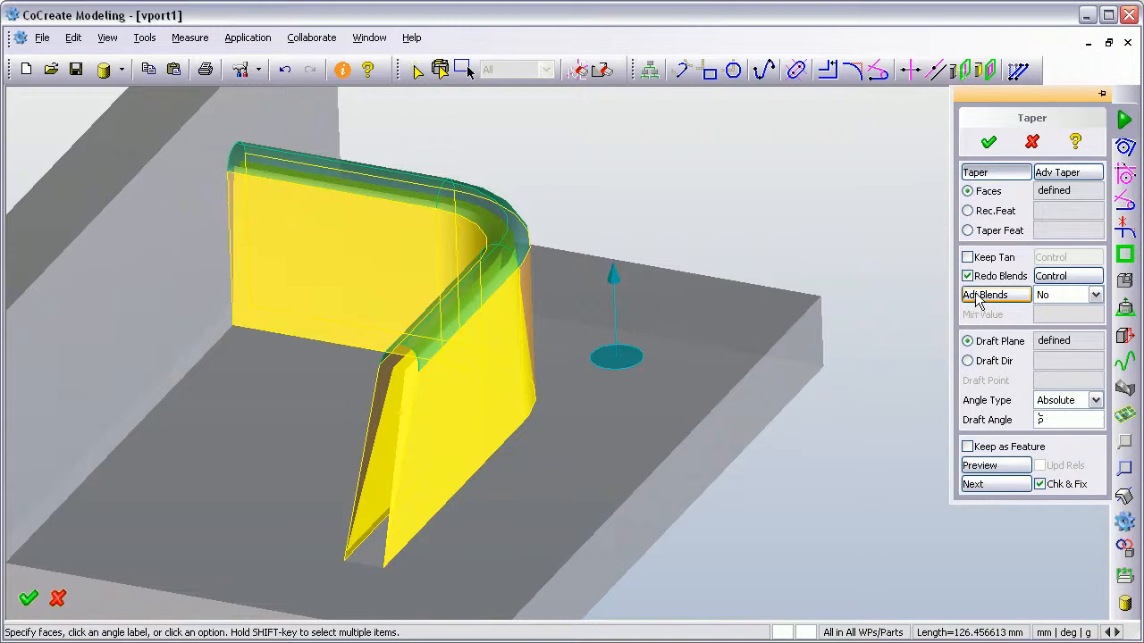
mouse_move(1007, 300)
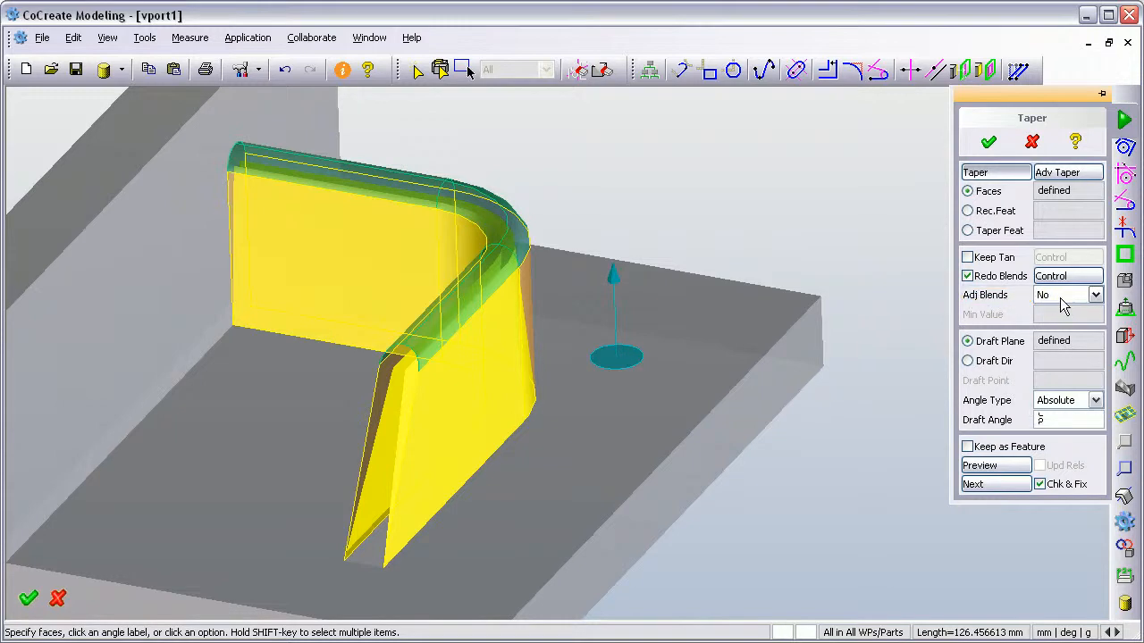
- Set Adj Blends to Automatic and preview the 5° tapered wall
click(1095, 295)
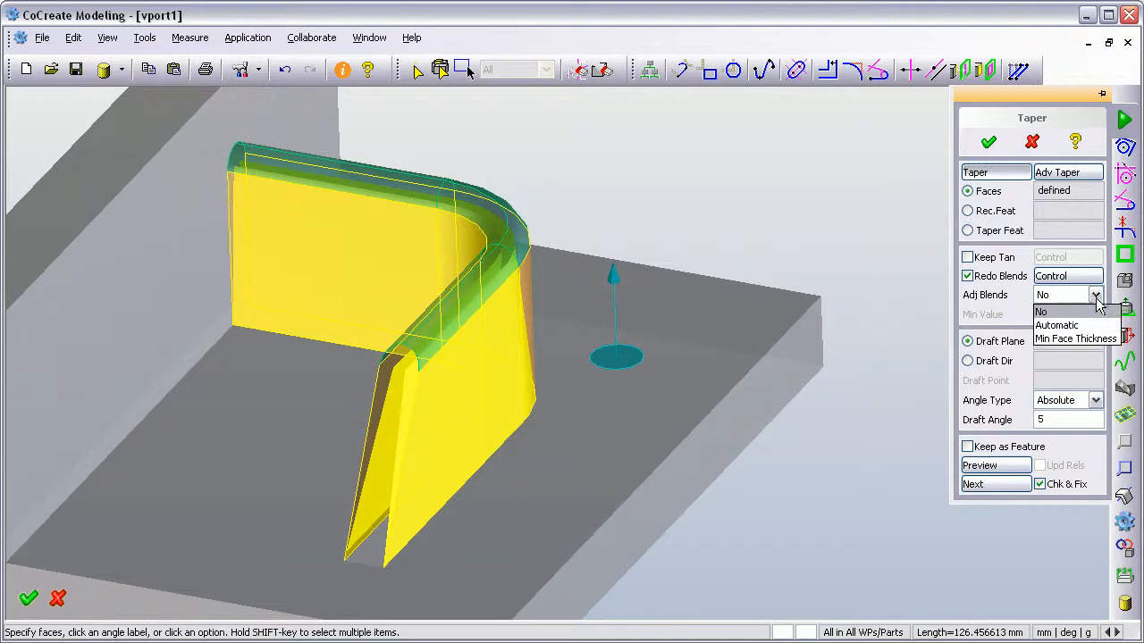
click(1057, 325)
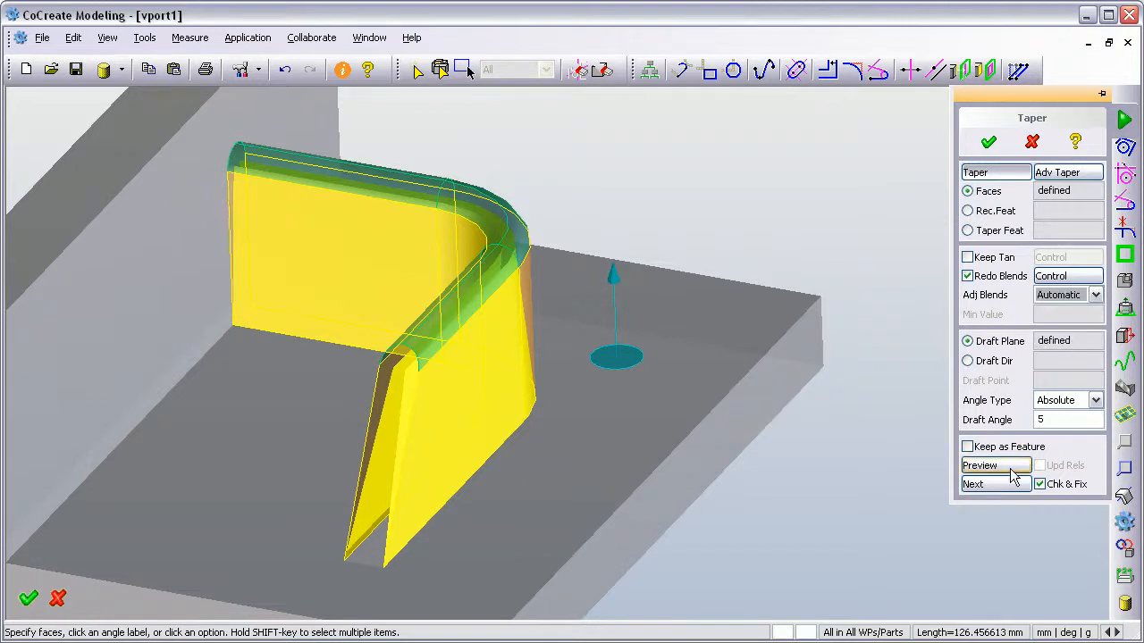
click(979, 465)
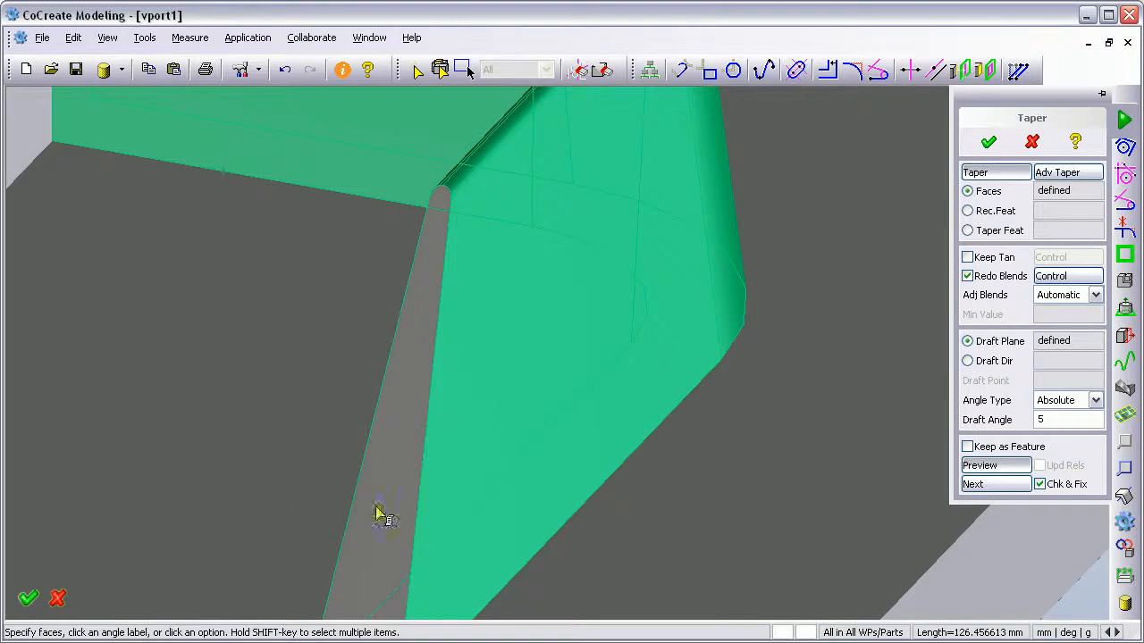
mouse_move(455, 237)
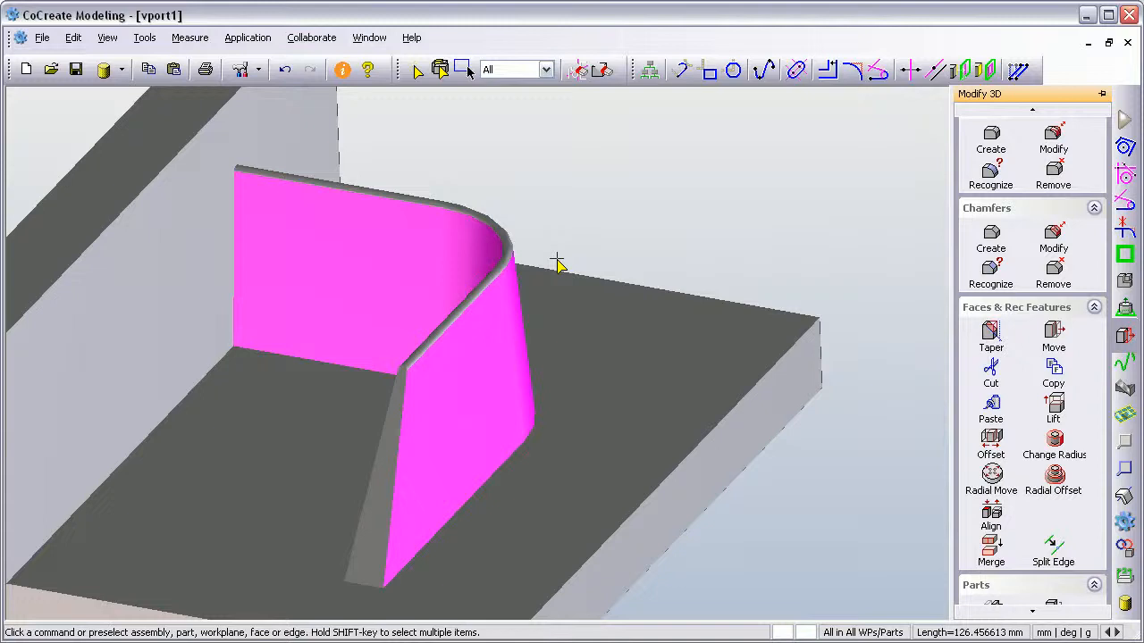
mouse_move(791, 198)
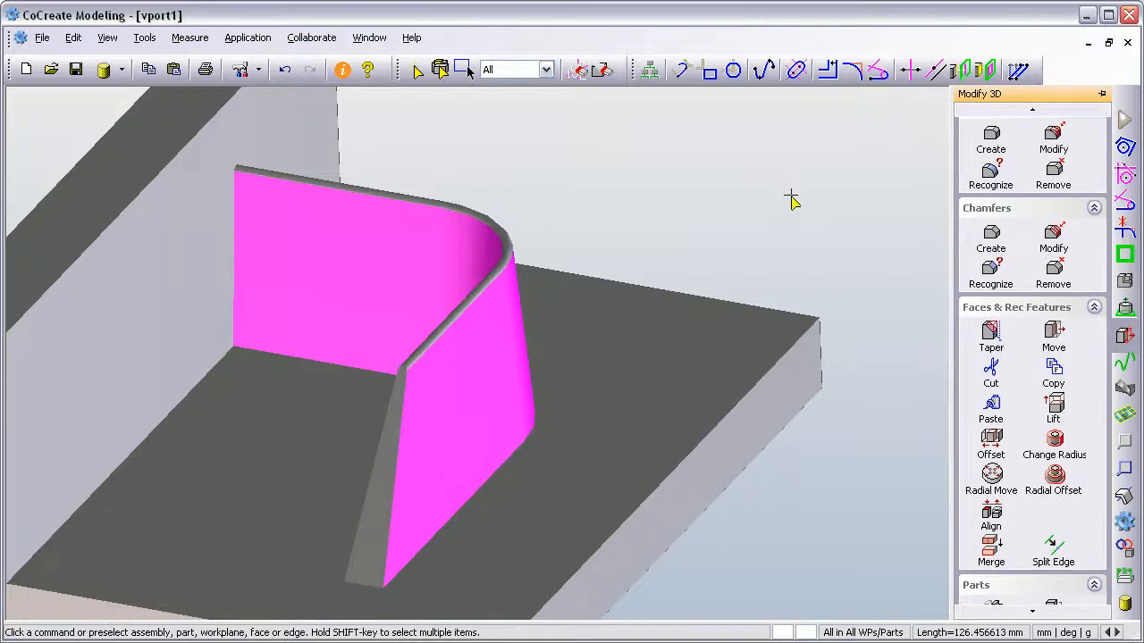